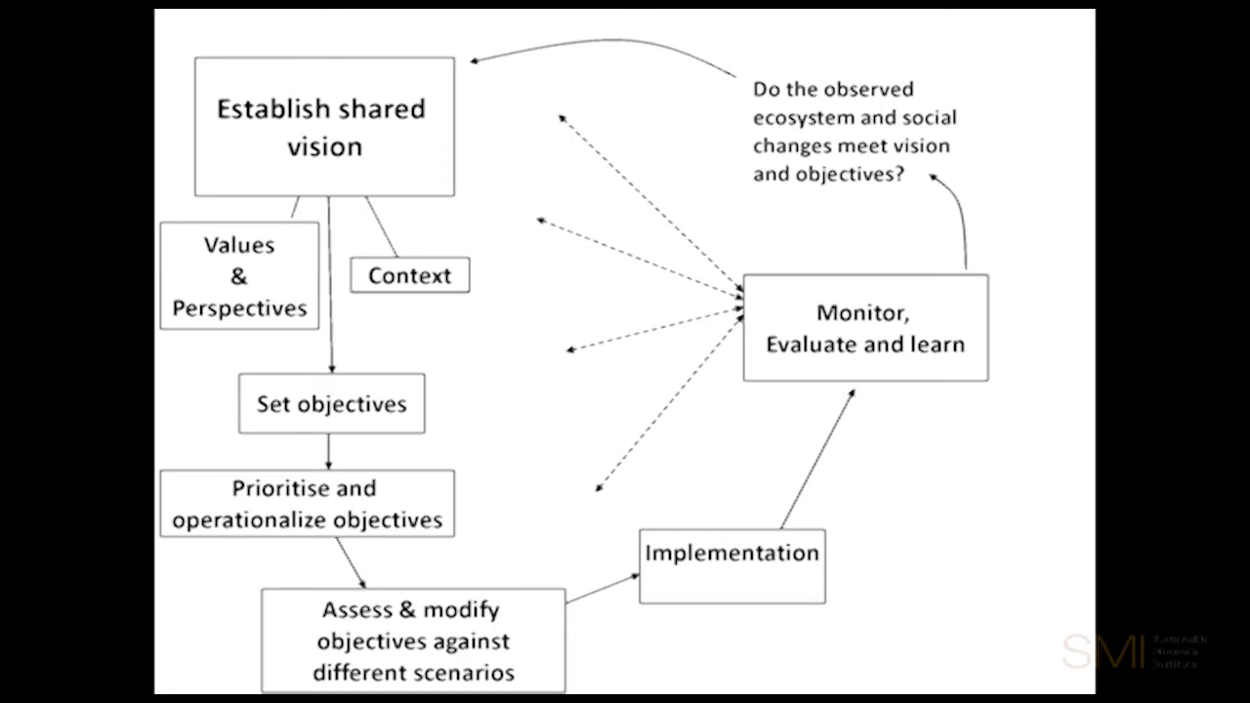
key("right")
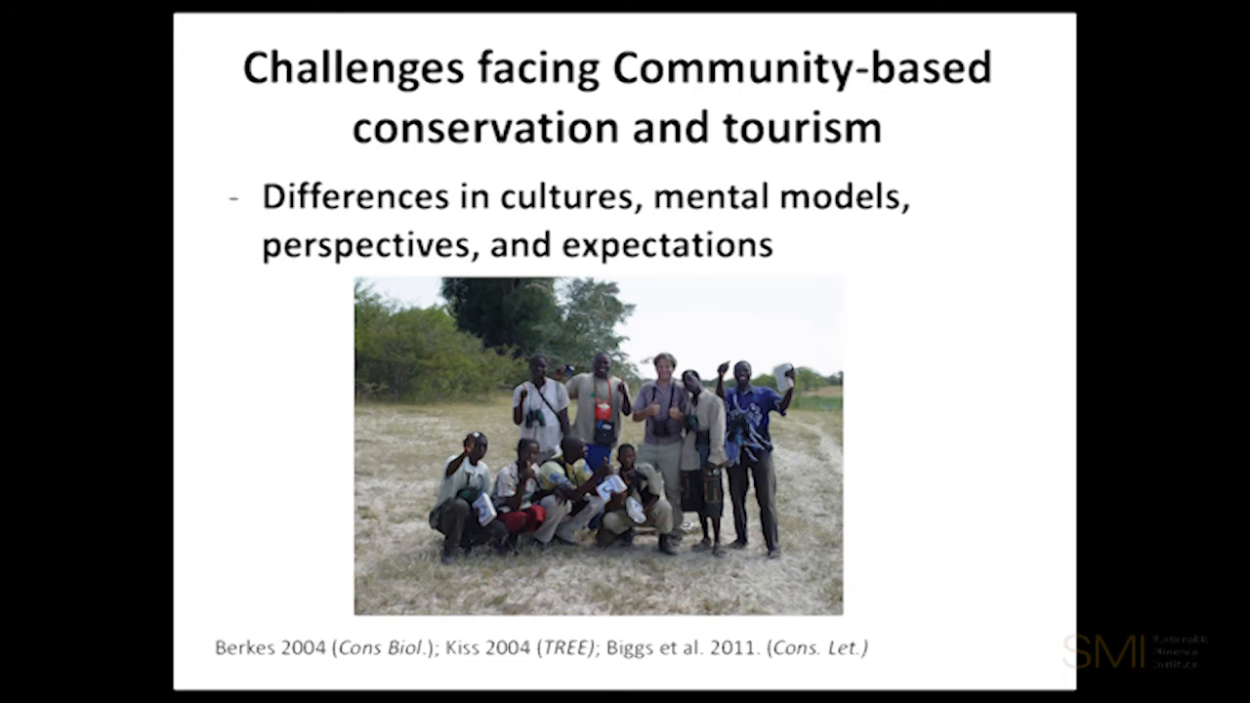
key("right")
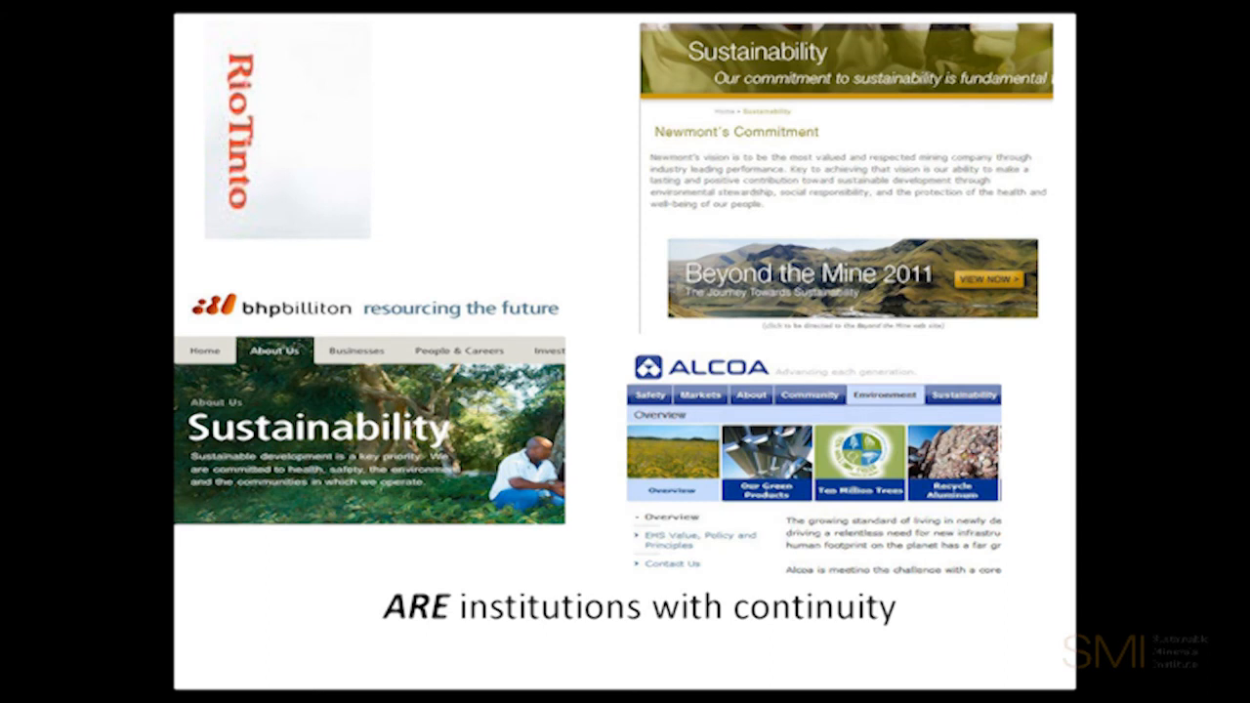